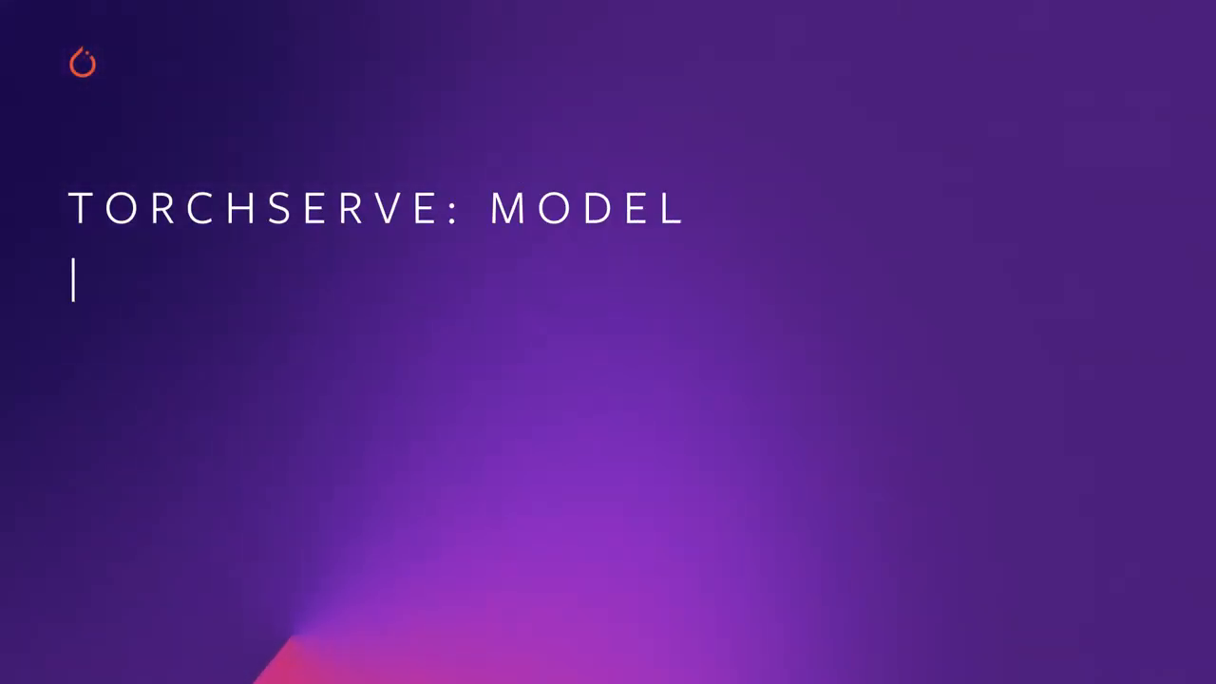
pyautogui.write('SERVER FOR PYTORCH')
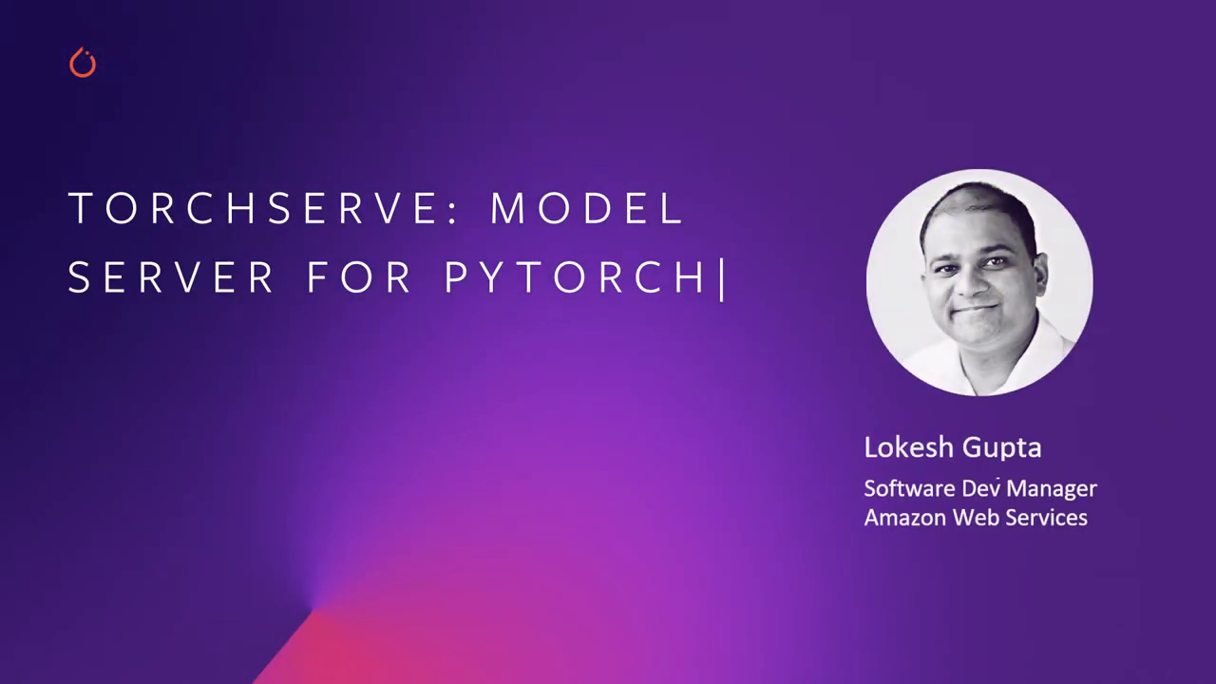